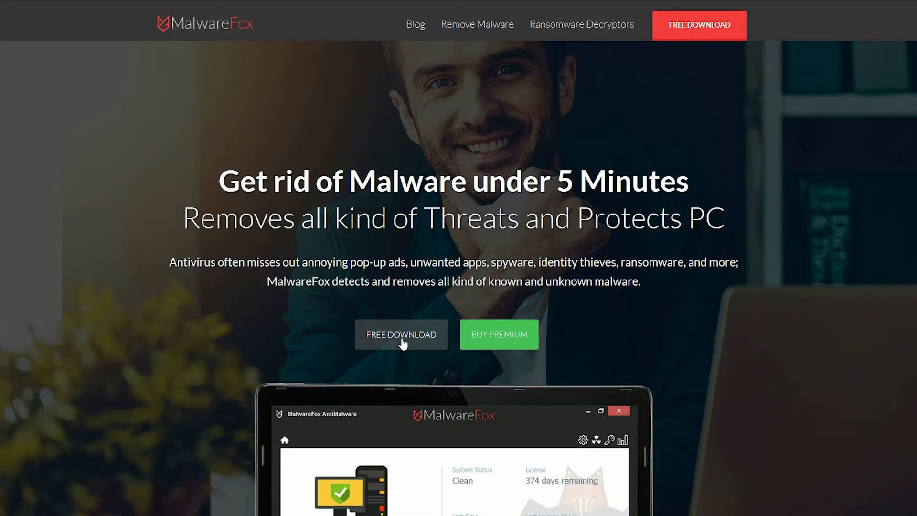
- Get the free MalwareFox download from the homepage's FREE DOWNLOAD offer
left_click(402, 335)
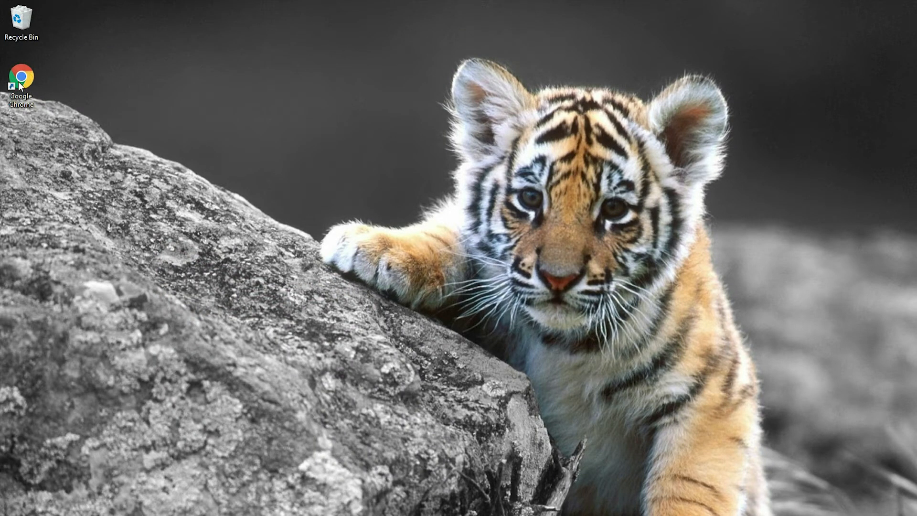
left_click(22, 22)
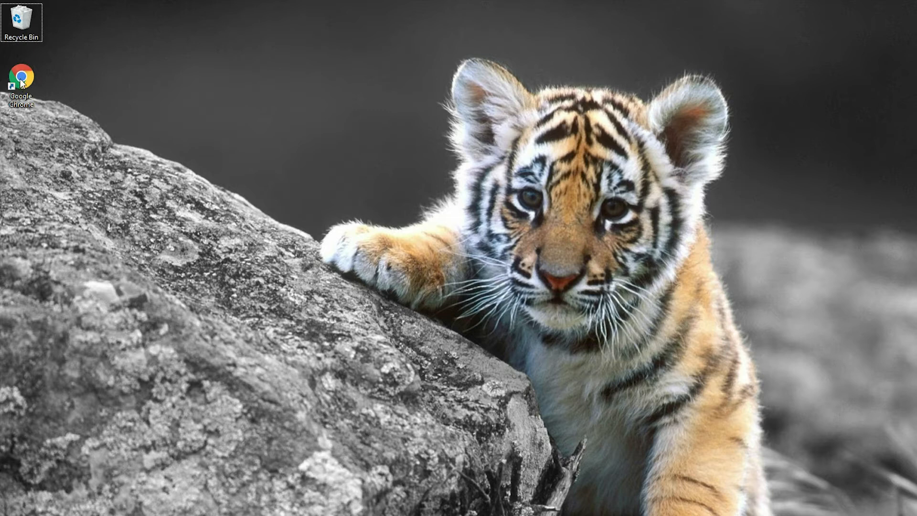
double_click(20, 77)
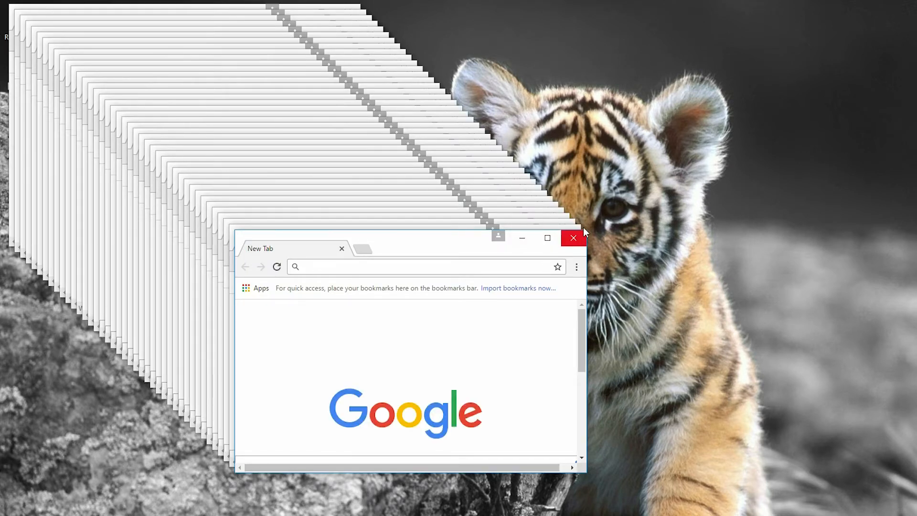
left_click(277, 267)
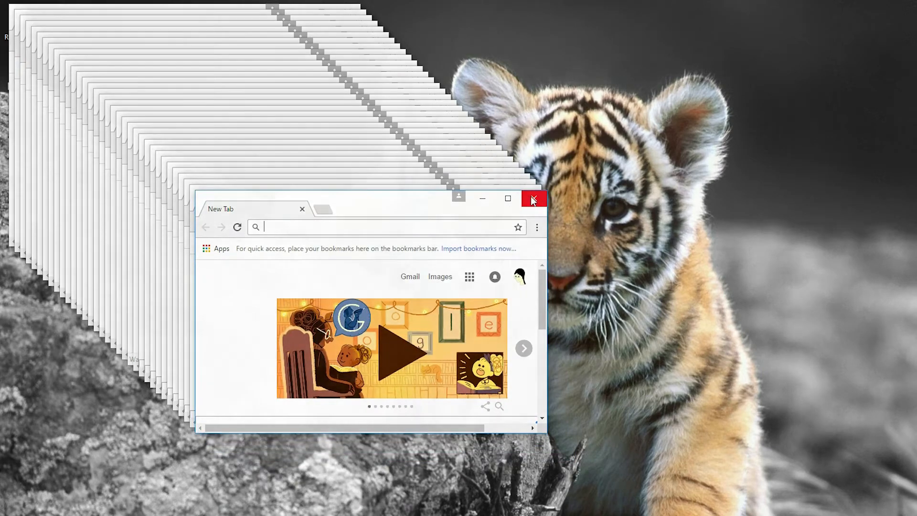
left_click(532, 199)
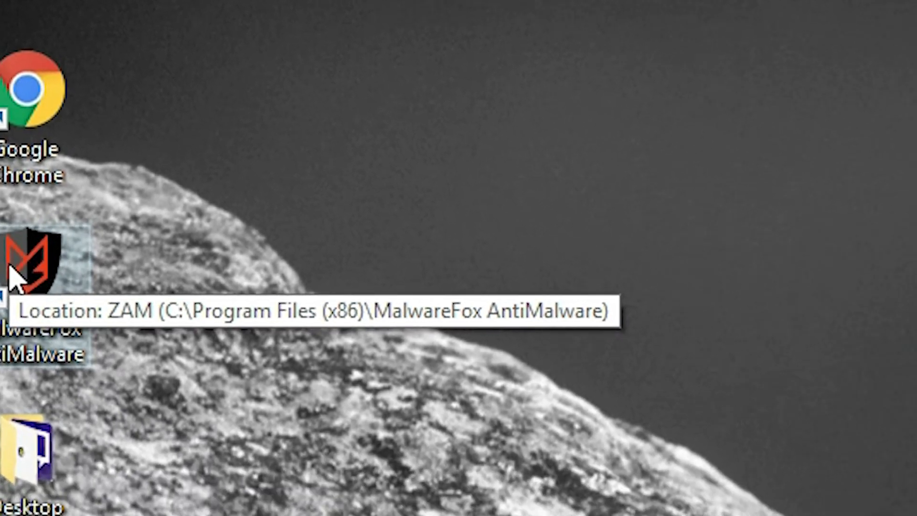
- Launch MalwareFox AntiMalware from its desktop shortcut and start a malware scan
double_click(32, 263)
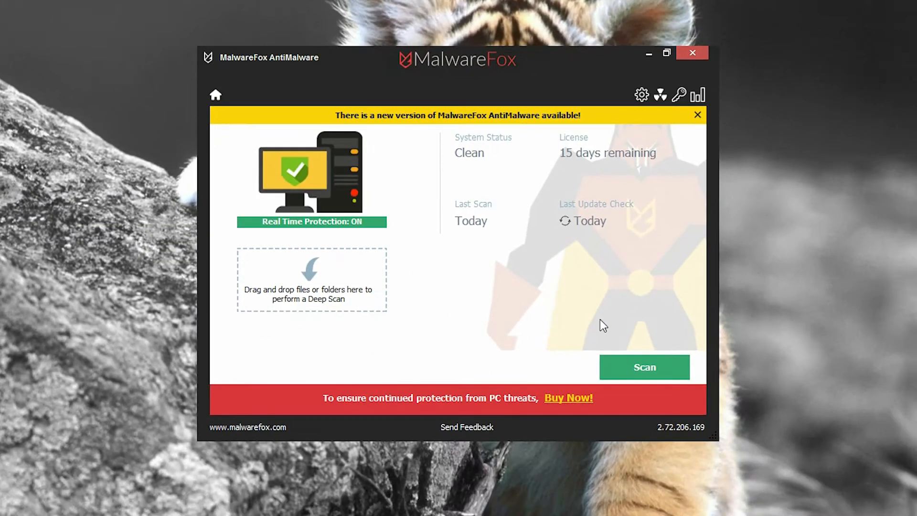
mouse_move(644, 367)
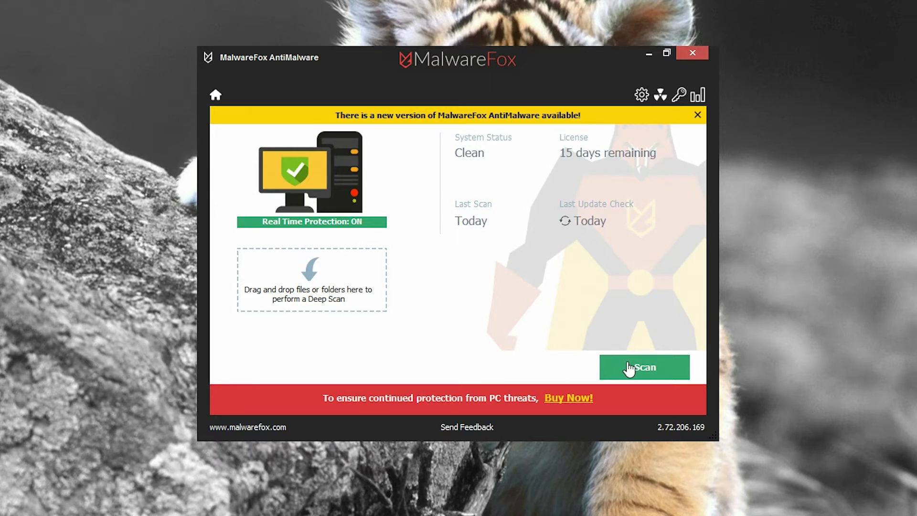
left_click(642, 366)
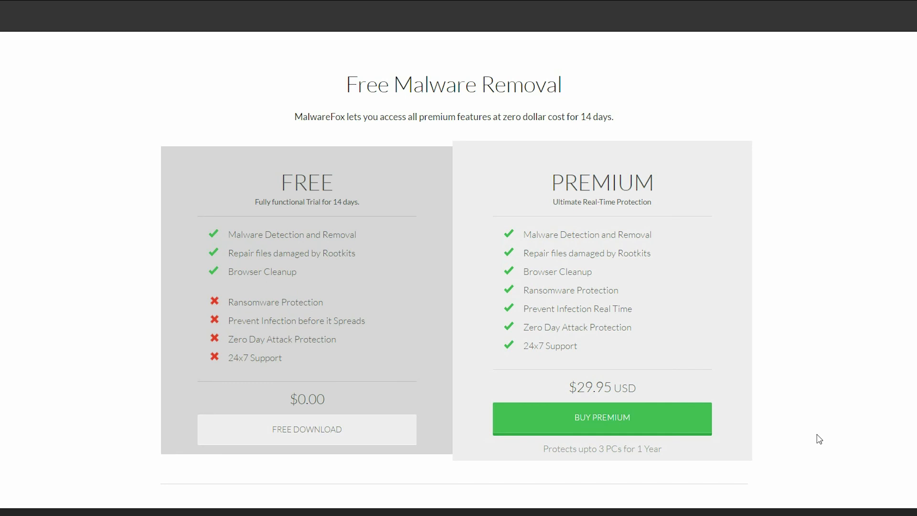
- Scroll the premium sales page past the $29.95 offer and money-back guarantee to the testimonials
scroll("down", 3)
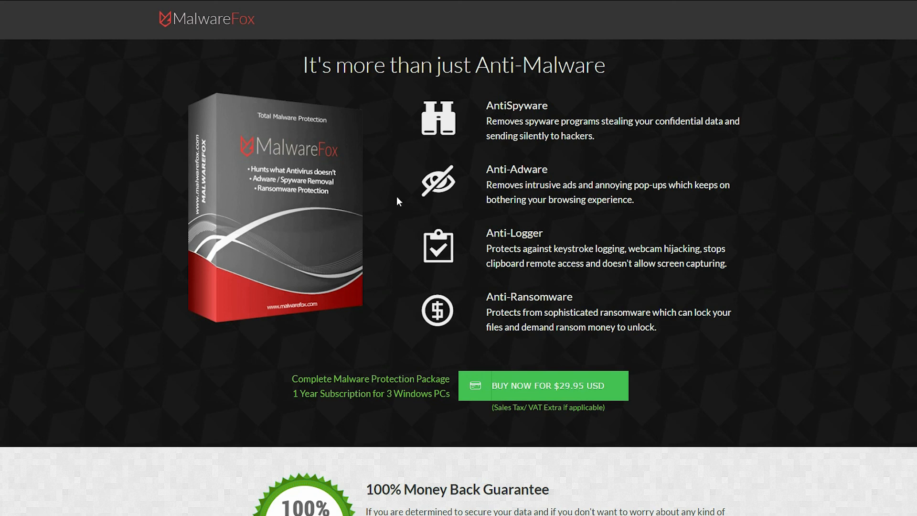
scroll("down", 3)
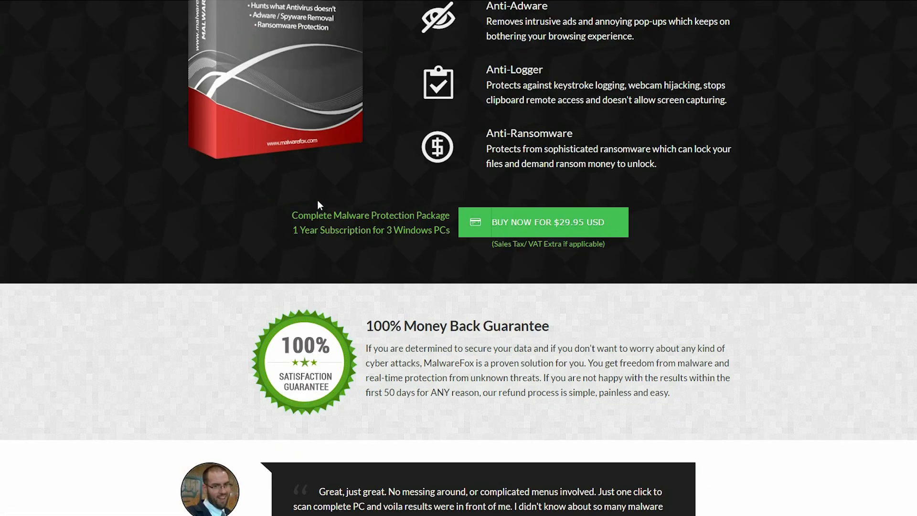
scroll("down", 3)
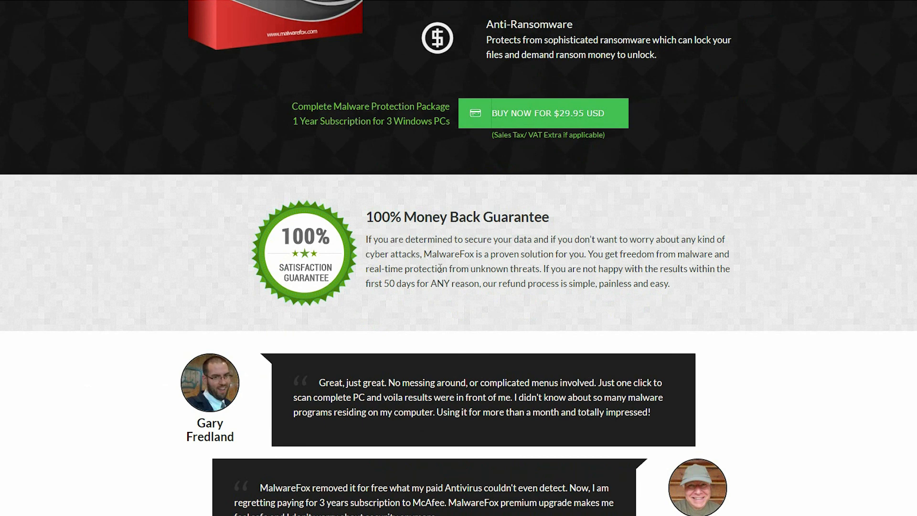
scroll("down", 3)
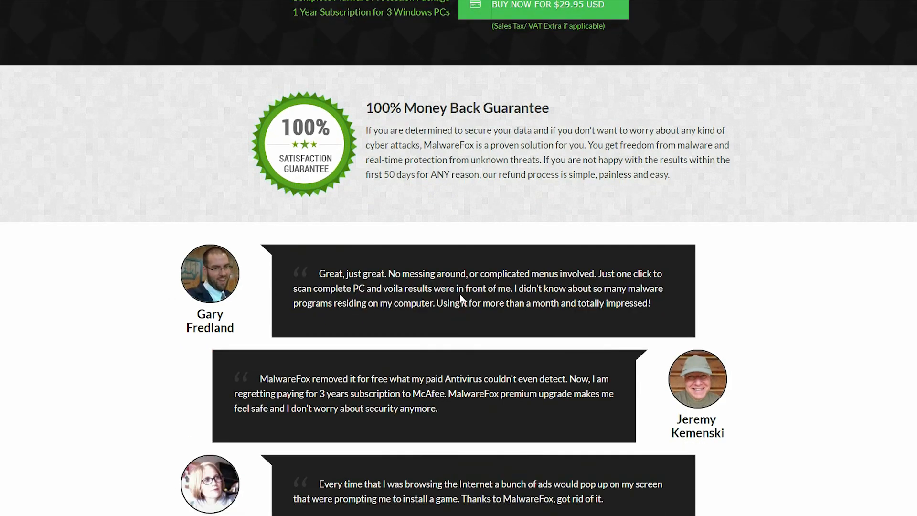